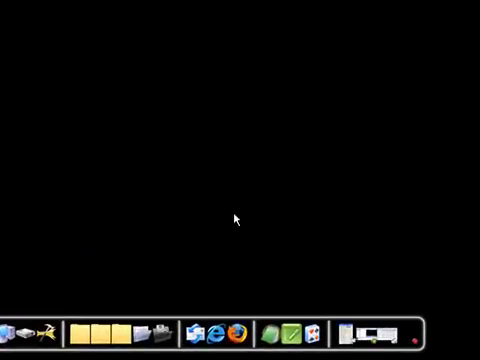
pyautogui.moveTo(224, 216)
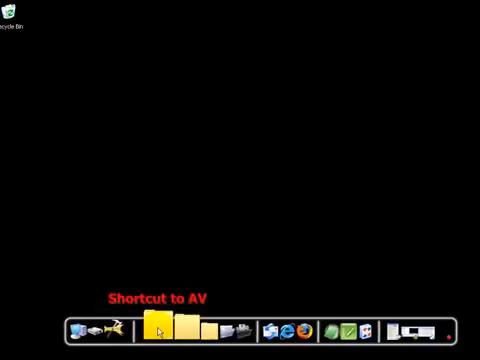
# Assign a new icon from the icon list to the Shortcut to AV dock item
pyautogui.rightClick(156, 328)
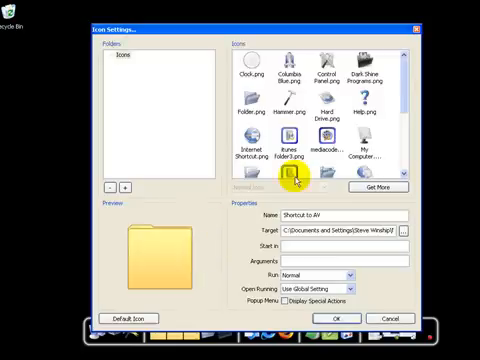
pyautogui.scroll(-3)
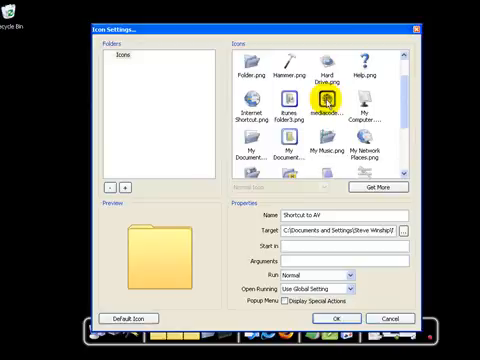
pyautogui.click(324, 102)
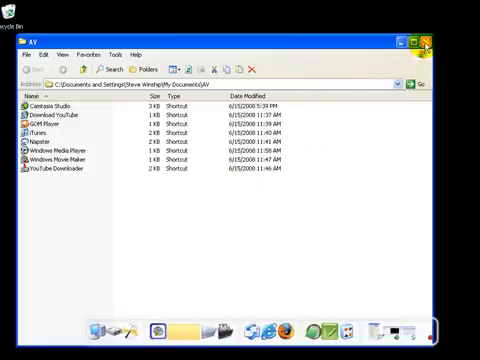
# Close the AV folder Explorer window
pyautogui.click(434, 38)
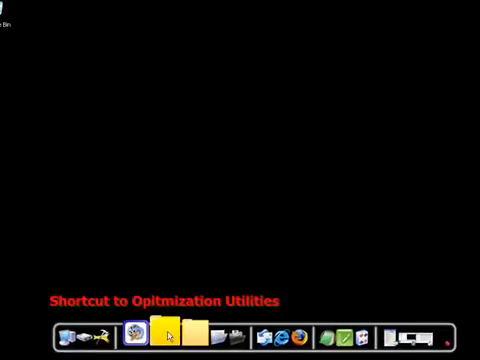
# Assign a new icon from the icon list to the Shortcut to Optimization Utilities item
pyautogui.rightClick(168, 330)
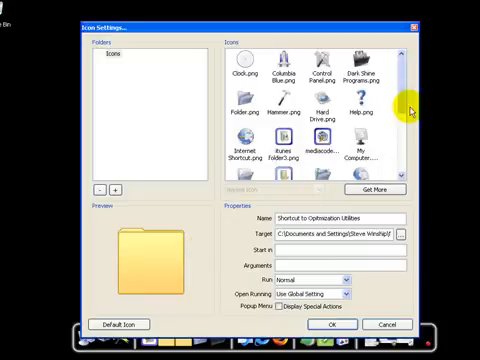
pyautogui.scroll(-3)
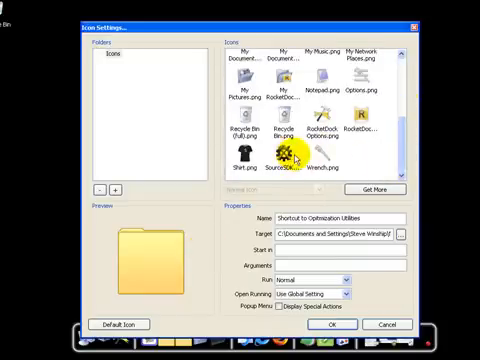
pyautogui.click(284, 150)
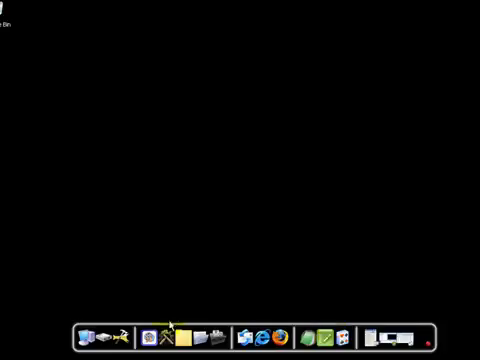
pyautogui.click(180, 332)
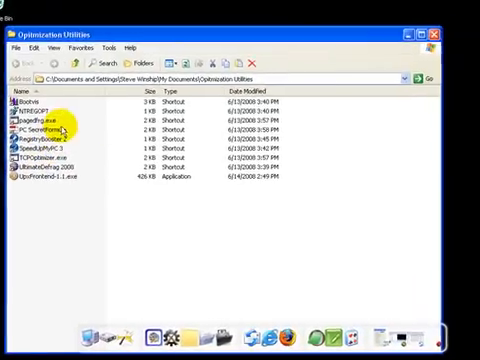
pyautogui.click(428, 40)
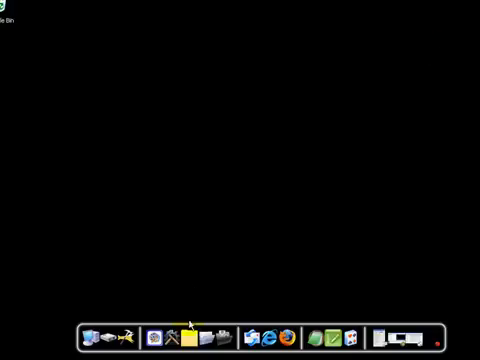
pyautogui.moveTo(192, 336)
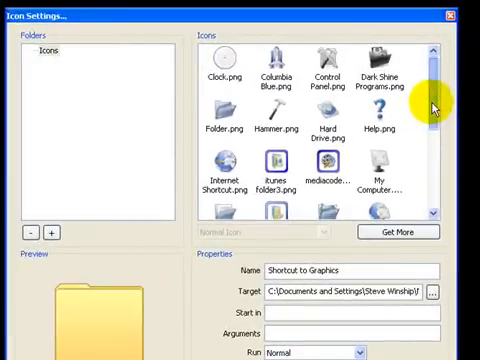
# Browse the Graphics item's icon list, then go online via Get More for additional icons
pyautogui.scroll(-3)
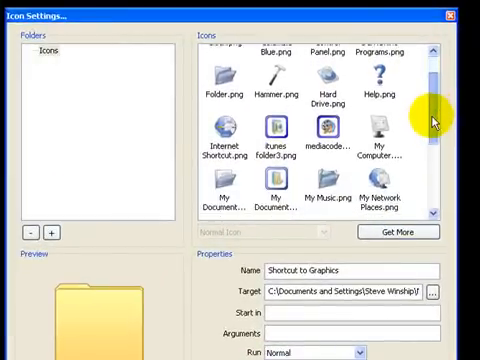
pyautogui.scroll(-3)
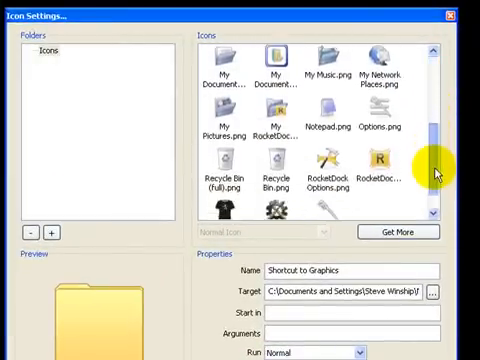
pyautogui.scroll(-3)
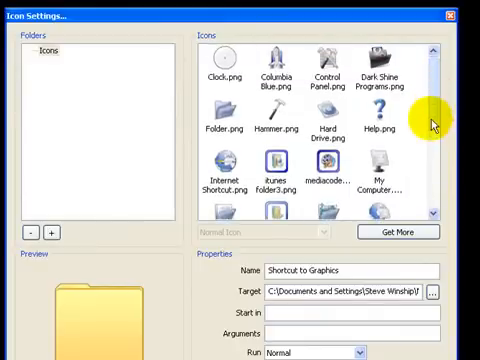
pyautogui.scroll(-3)
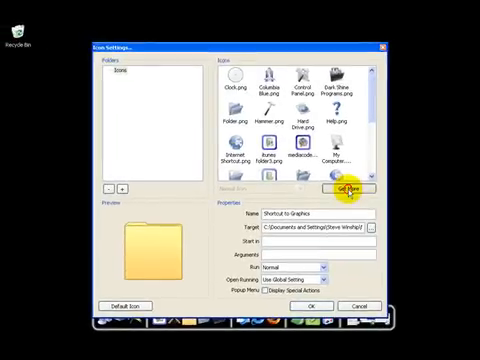
pyautogui.click(348, 190)
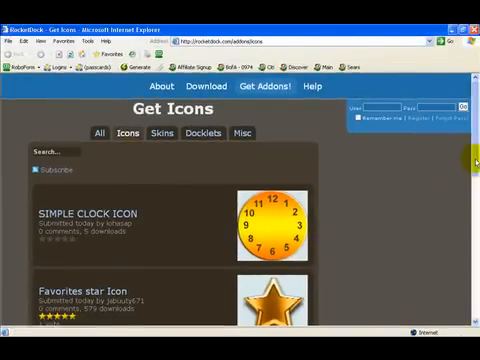
# Scroll through the user-submitted icons on RocketDock's Get Icons page
pyautogui.scroll(-3)
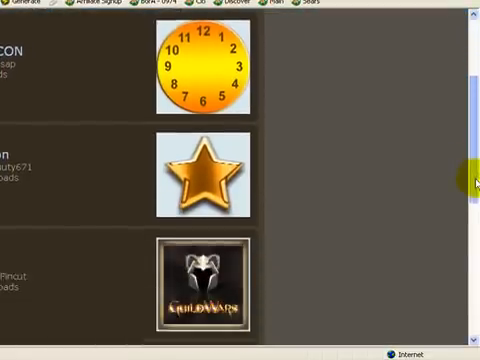
pyautogui.scroll(-3)
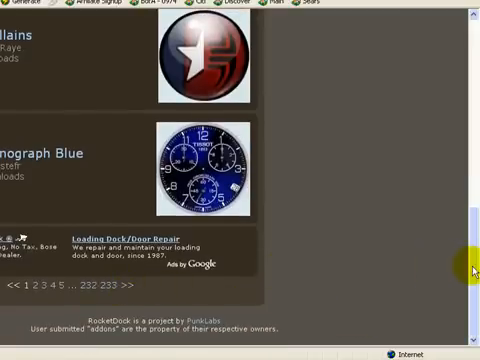
pyautogui.scroll(-3)
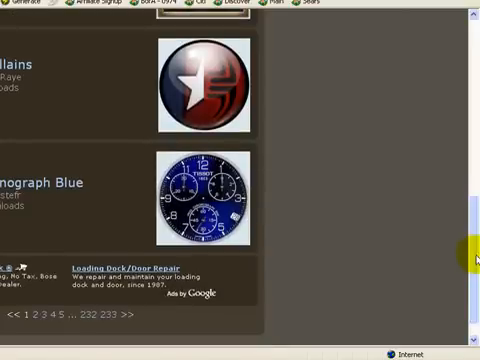
pyautogui.scroll(-3)
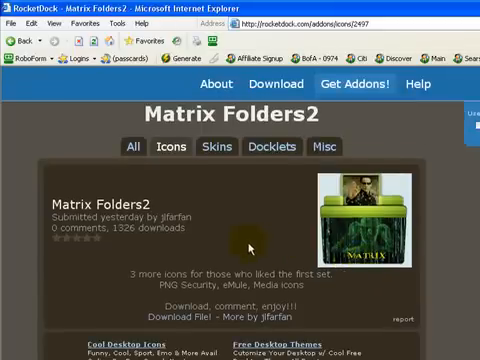
pyautogui.moveTo(150, 288)
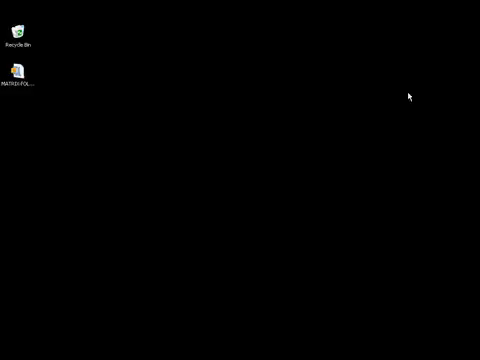
# Extract the downloaded Matrix folder archive on the desktop with WinZip
pyautogui.rightClick(20, 76)
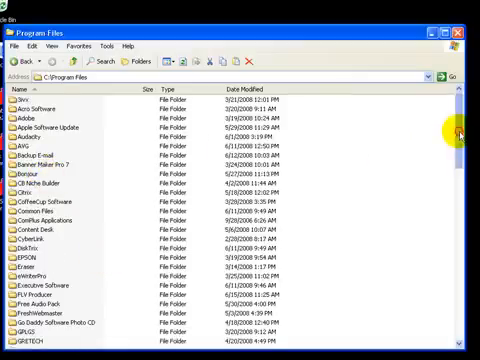
# Copy the extracted Matrix icon files into C:\Program Files\RocketDock\Icons
pyautogui.scroll(-3)
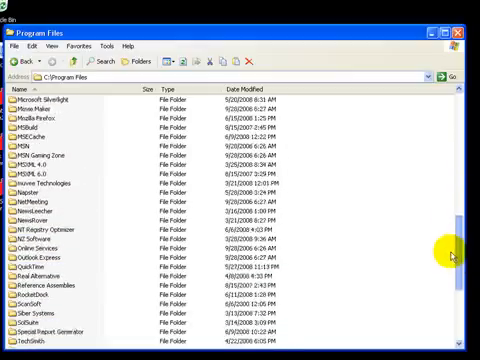
pyautogui.scroll(-3)
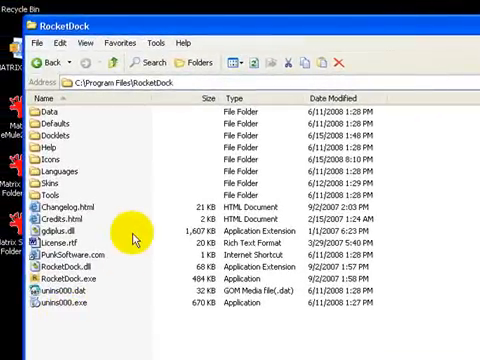
pyautogui.moveTo(88, 164)
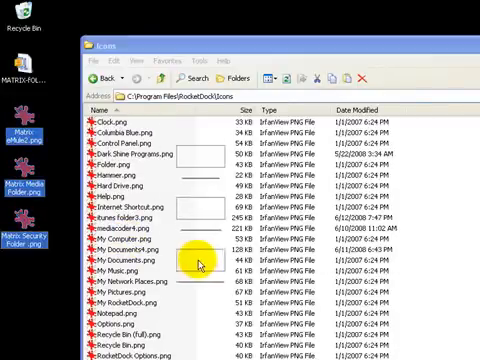
pyautogui.scroll(-3)
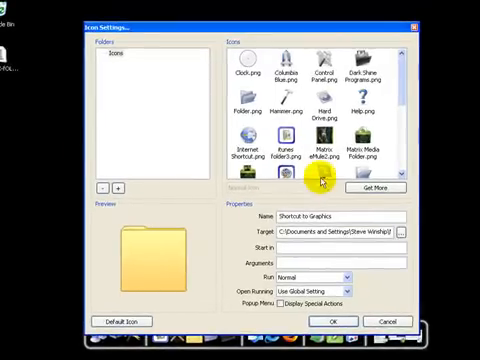
pyautogui.moveTo(402, 96)
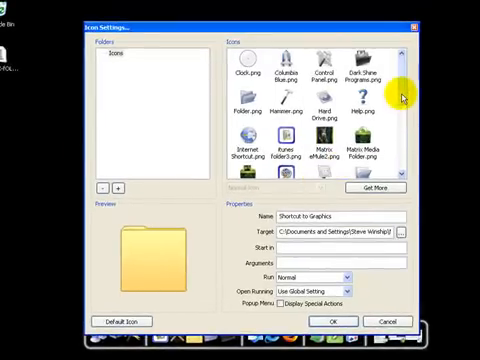
# Apply the Matrix folder icon to the Shortcut to Graphics dock item
pyautogui.scroll(-3)
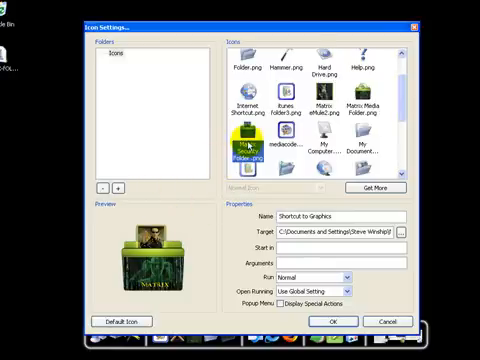
pyautogui.click(244, 150)
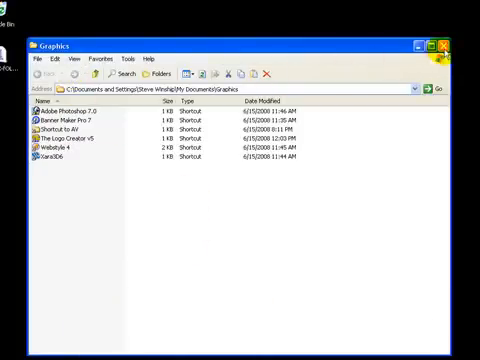
# Close the Graphics folder Explorer window, leaving the desktop
pyautogui.click(448, 46)
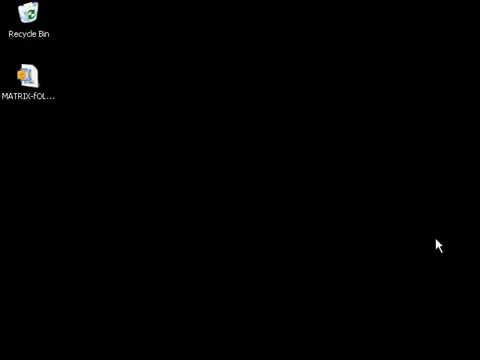